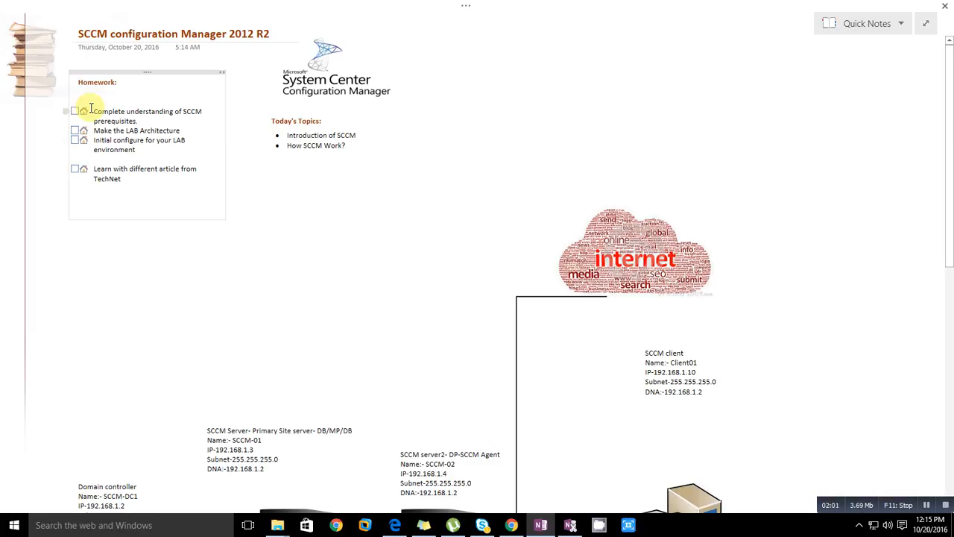
- Tick off the homework item about understanding SCCM prerequisites
click(75, 111)
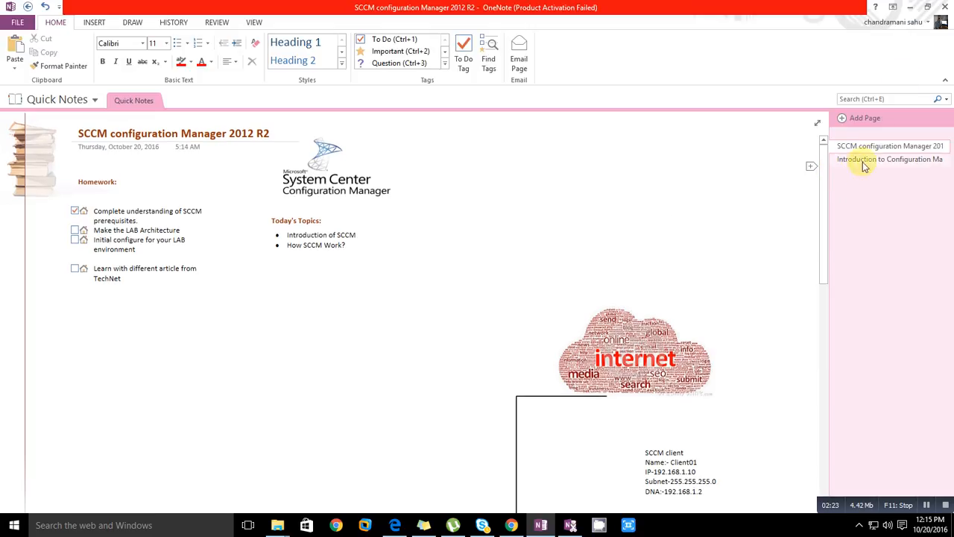
- Switch to the 'Introduction to Configuration Manager' page from the page list
click(889, 158)
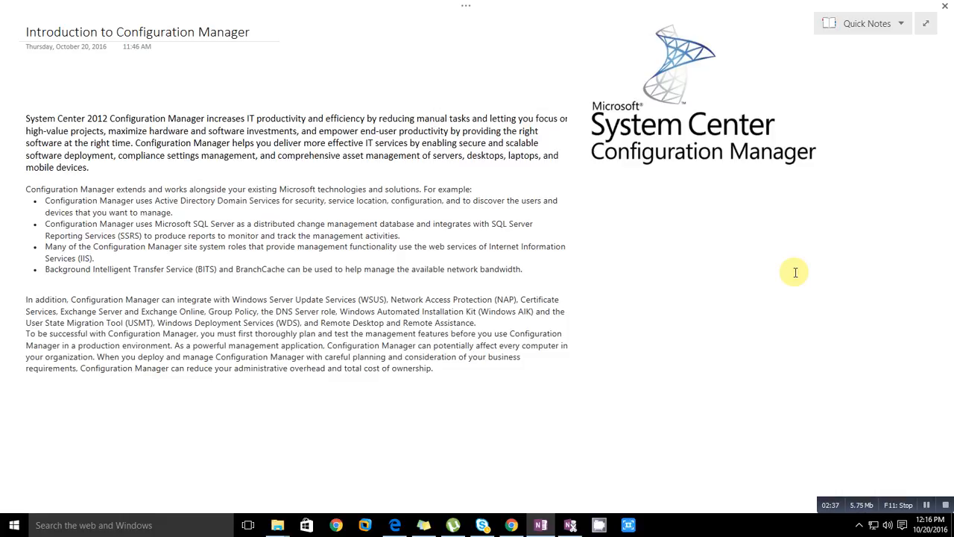
click(734, 272)
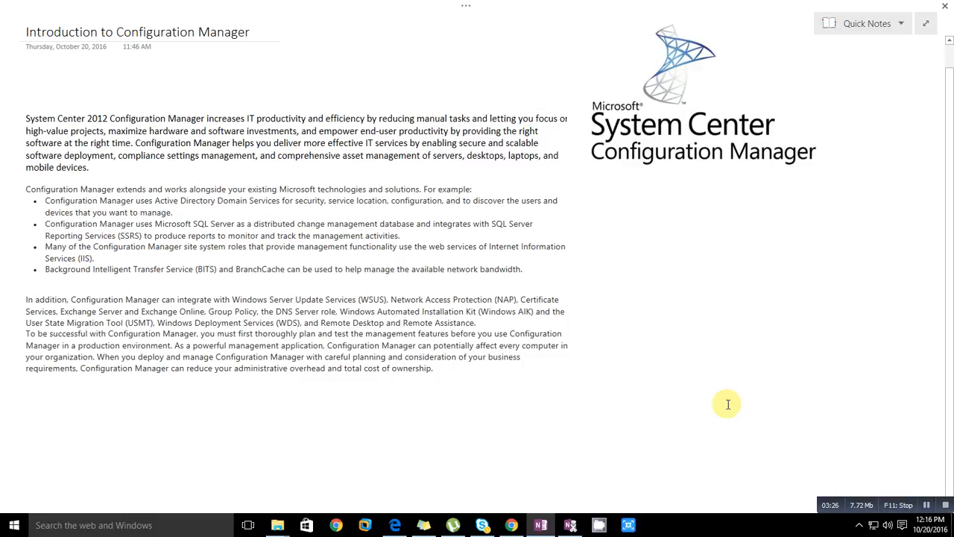
click(734, 271)
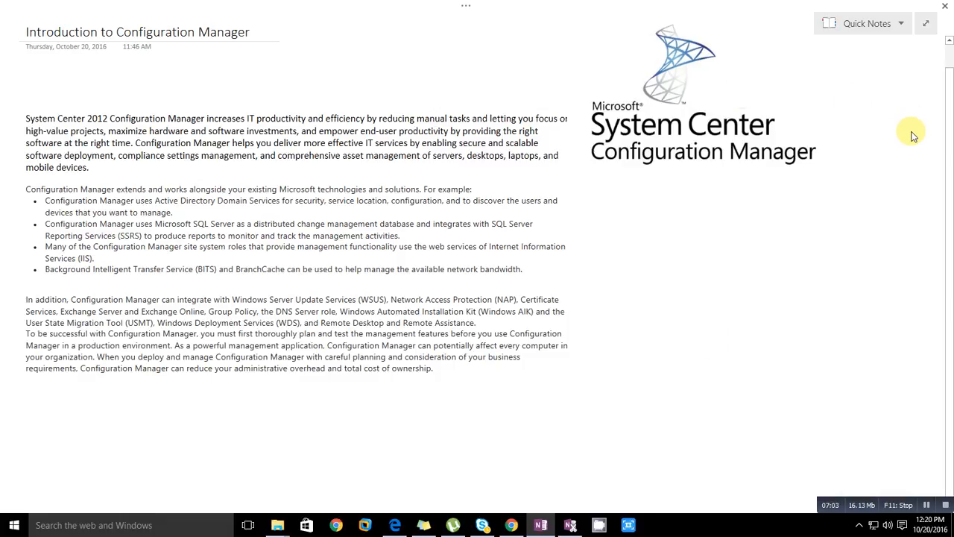
mouse_move(917, 142)
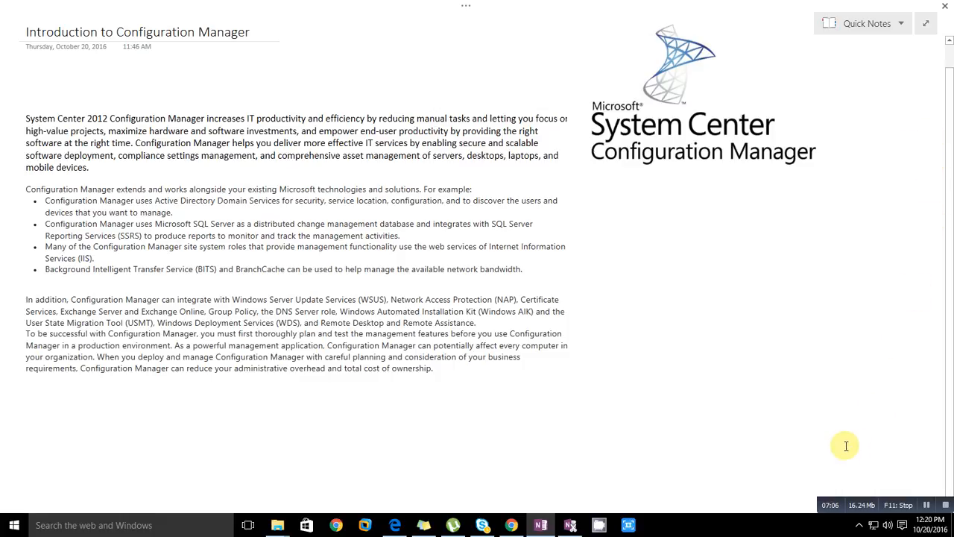
mouse_move(861, 438)
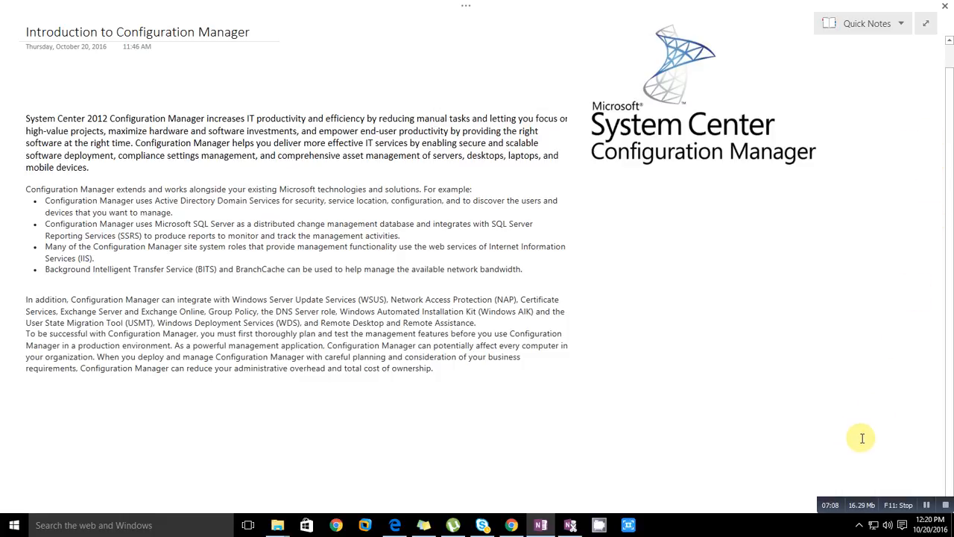